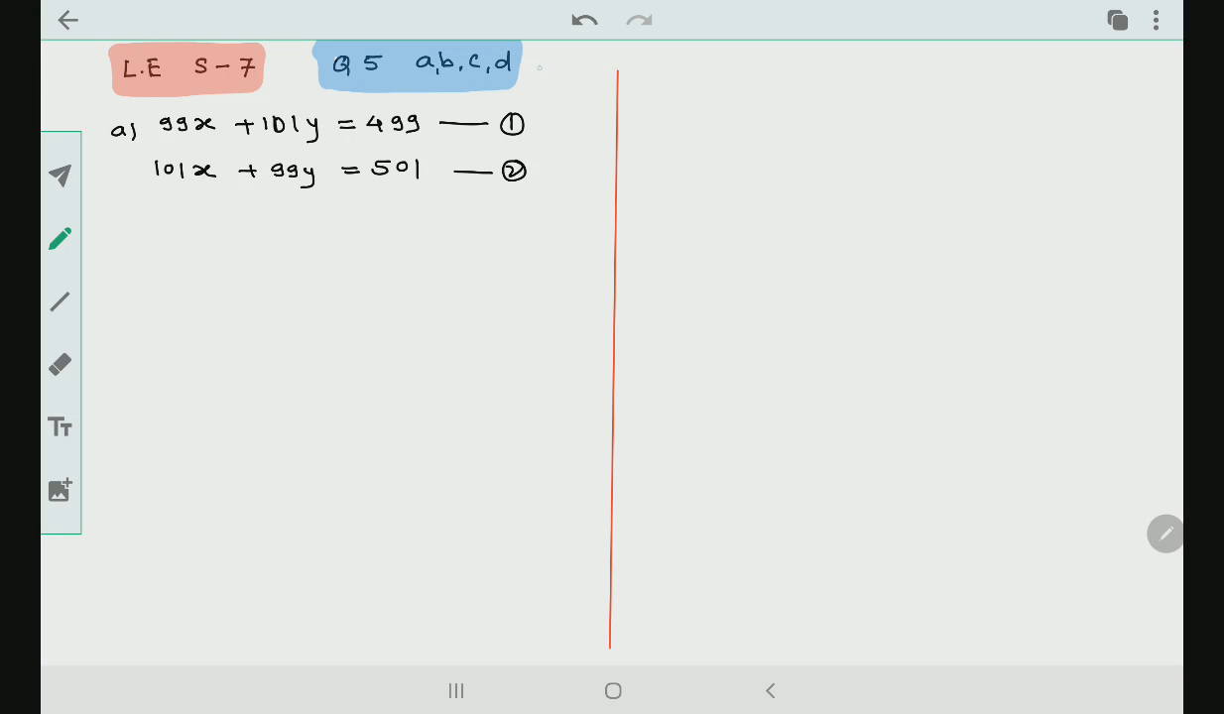
Draw an arrow at the Q5 label and handwrite 'Home work' beside it.
left_click_drag(613, 68, 540, 68)
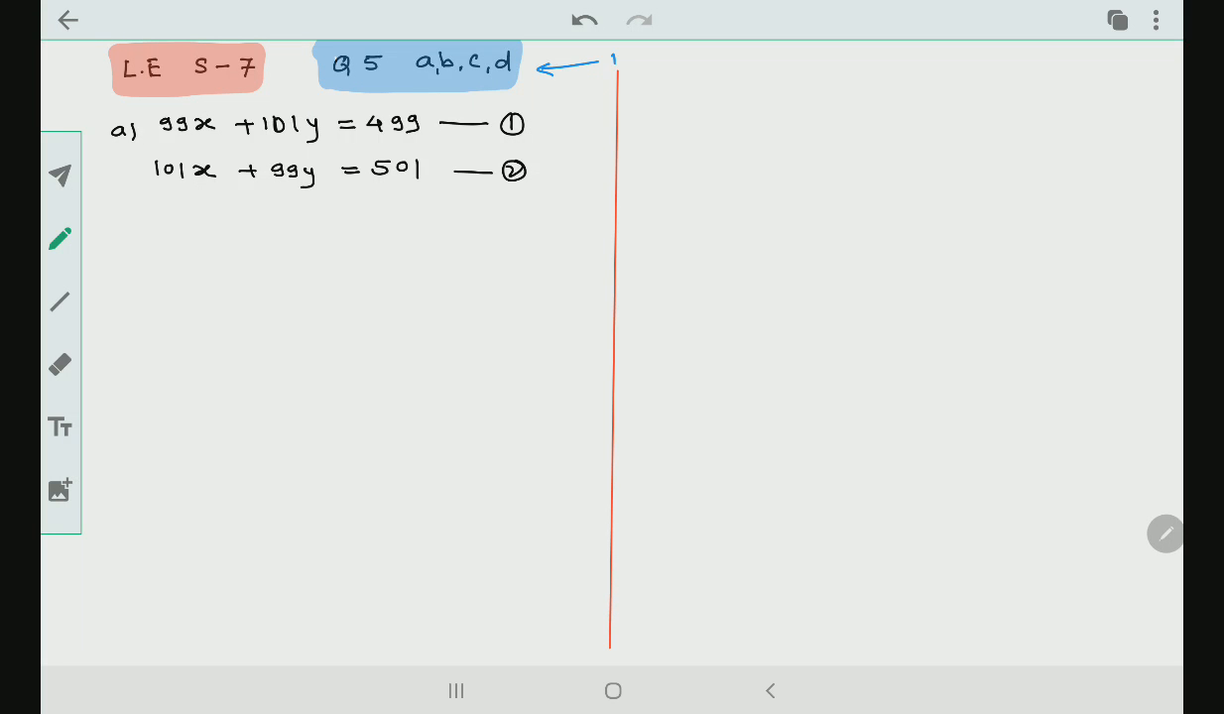
type("Hom.")
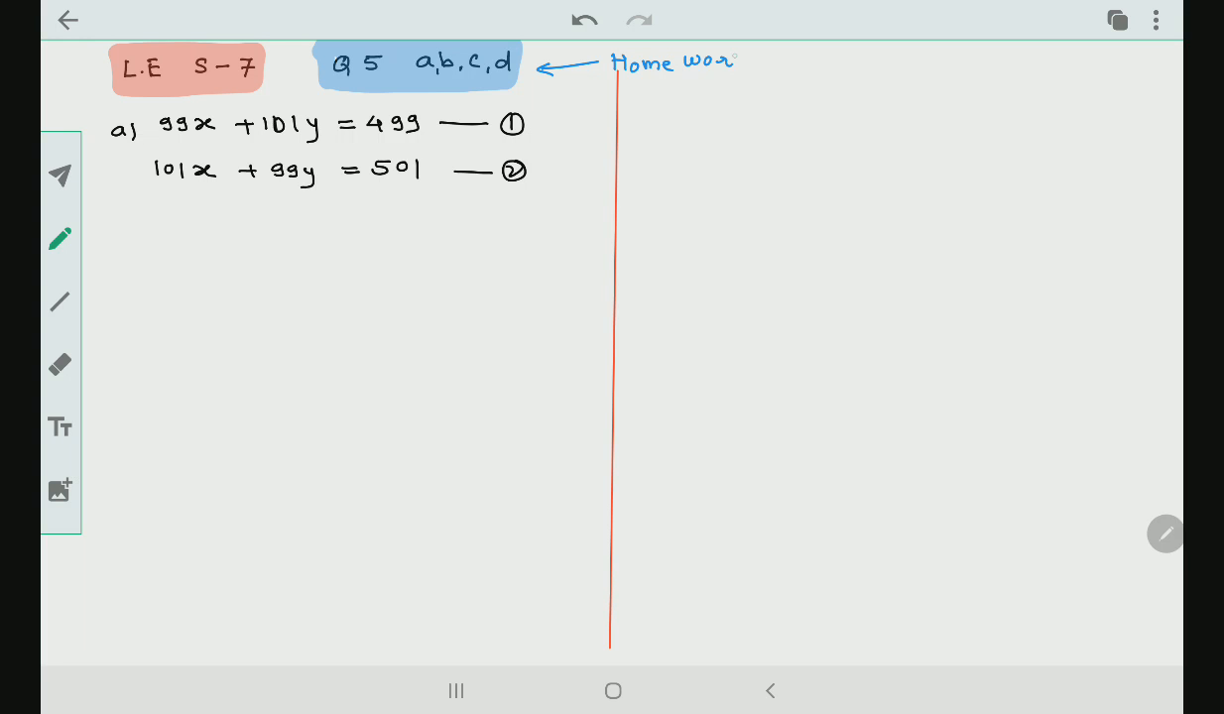
type("k")
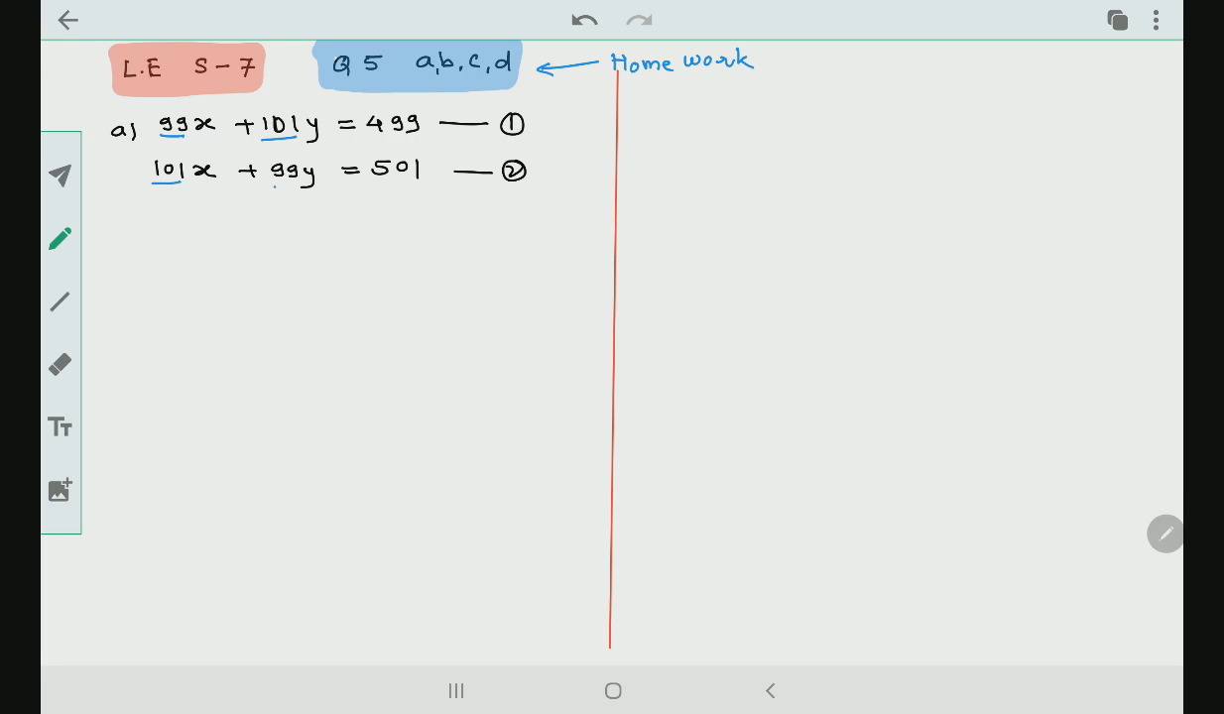
Underline the 99 and 101 coefficients, then erase the ×101 and ×99 notes.
left_click_drag(274, 187, 297, 186)
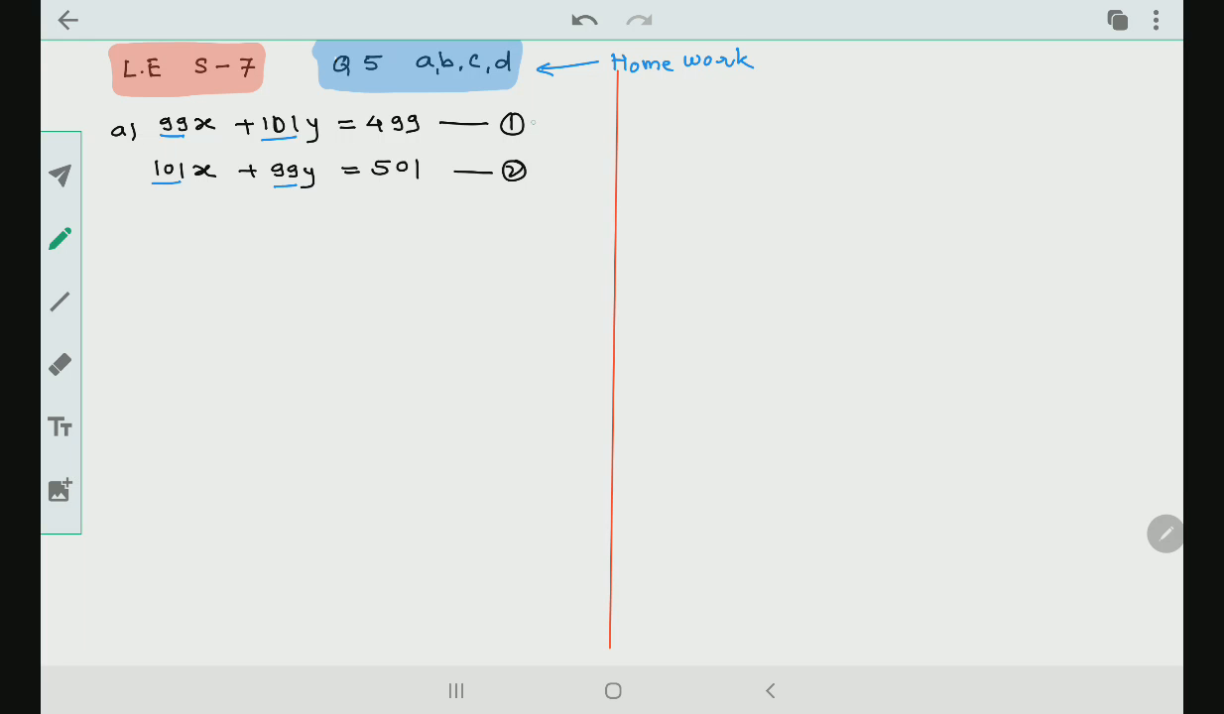
left_click_drag(532, 123, 579, 123)
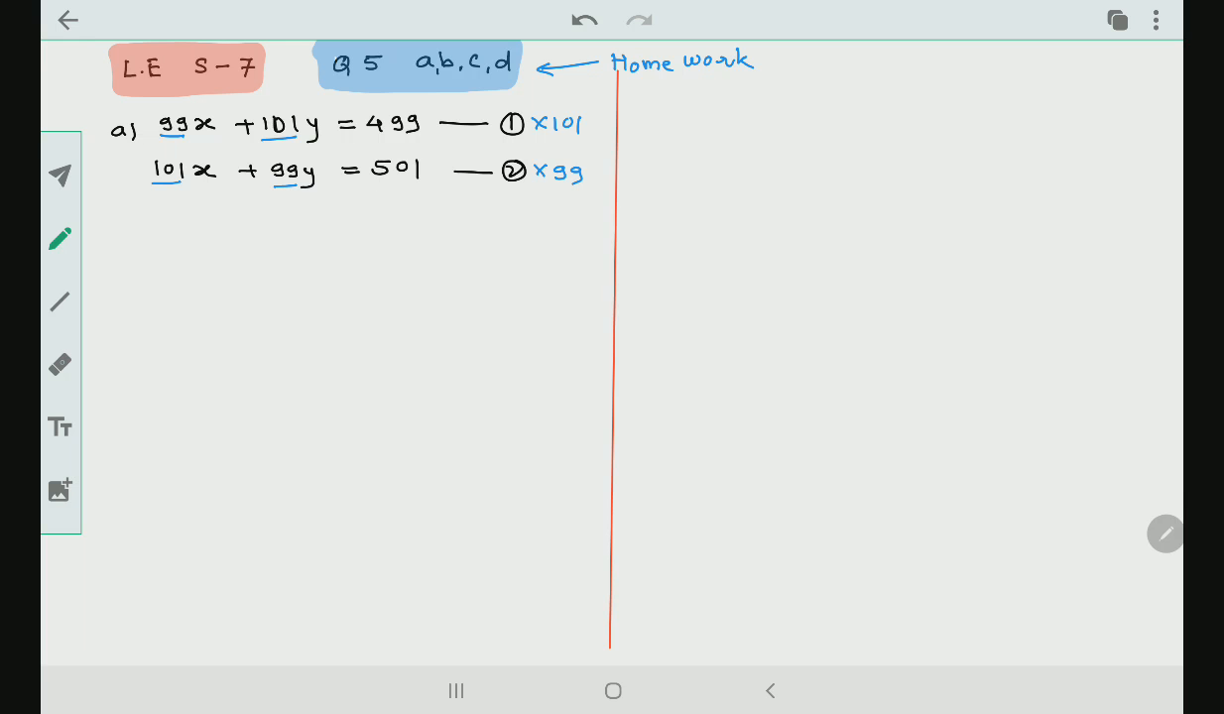
left_click(60, 365)
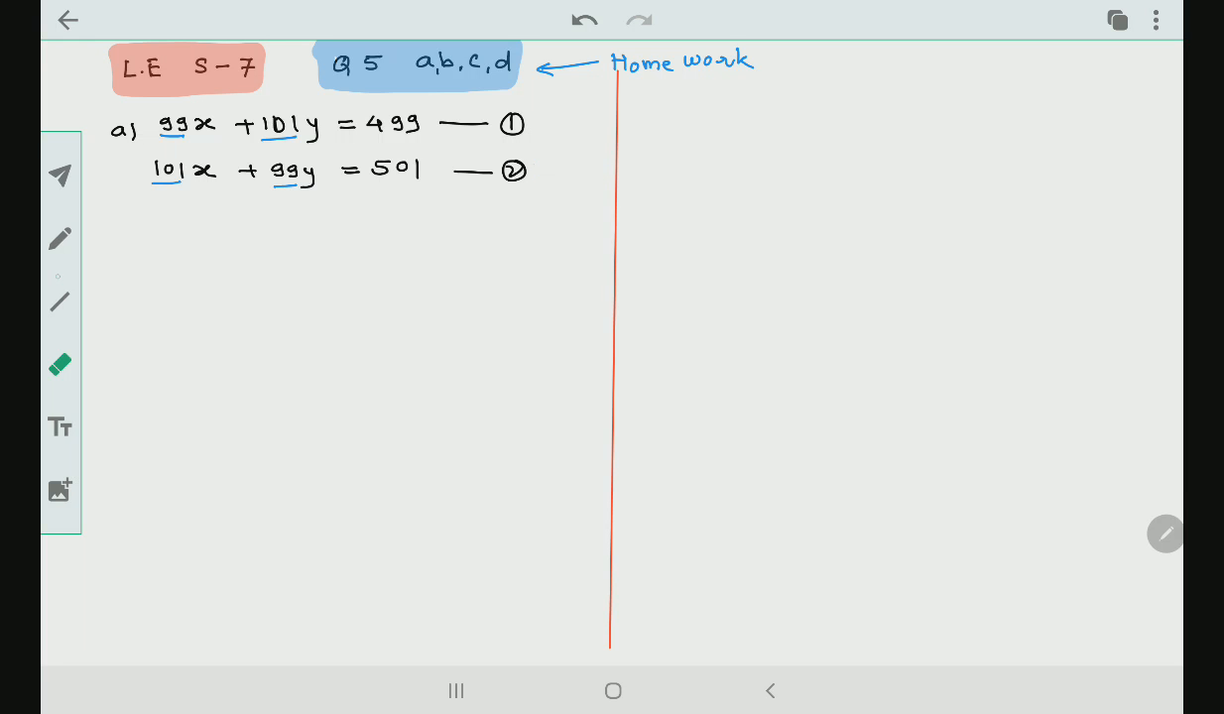
Return to ink, draw an arrow linking the 101 coefficients, then undo it.
left_click(60, 238)
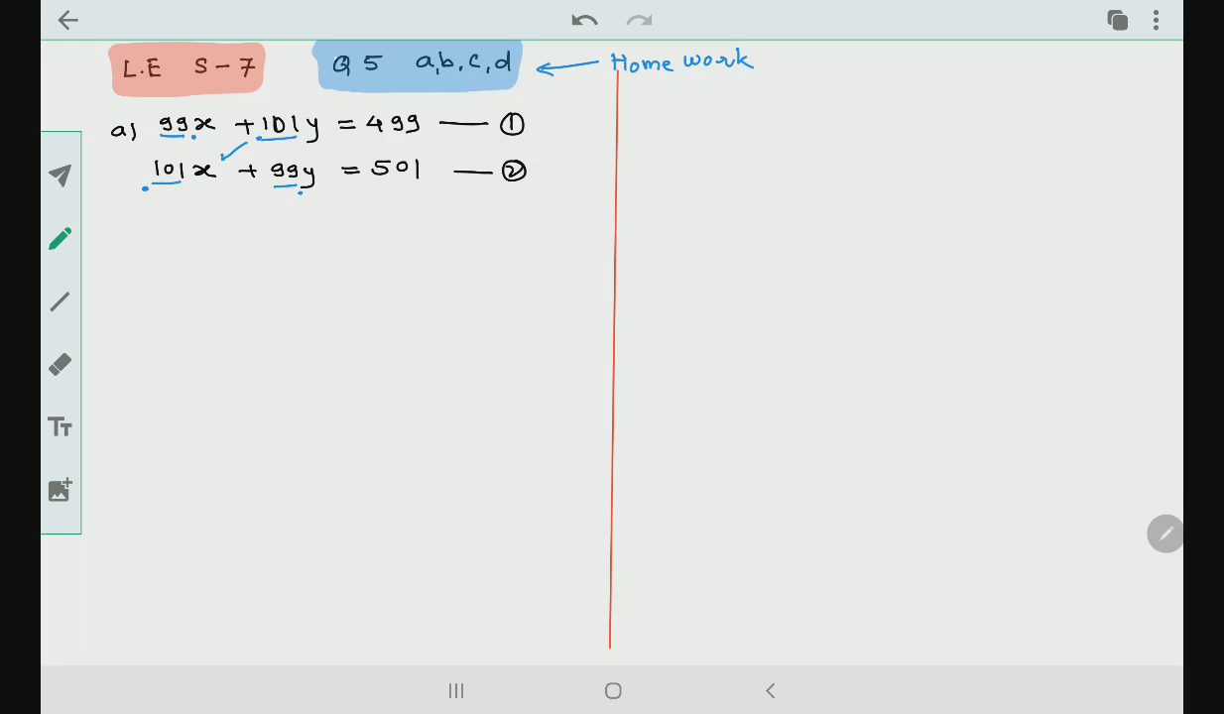
left_click_drag(216, 142, 242, 167)
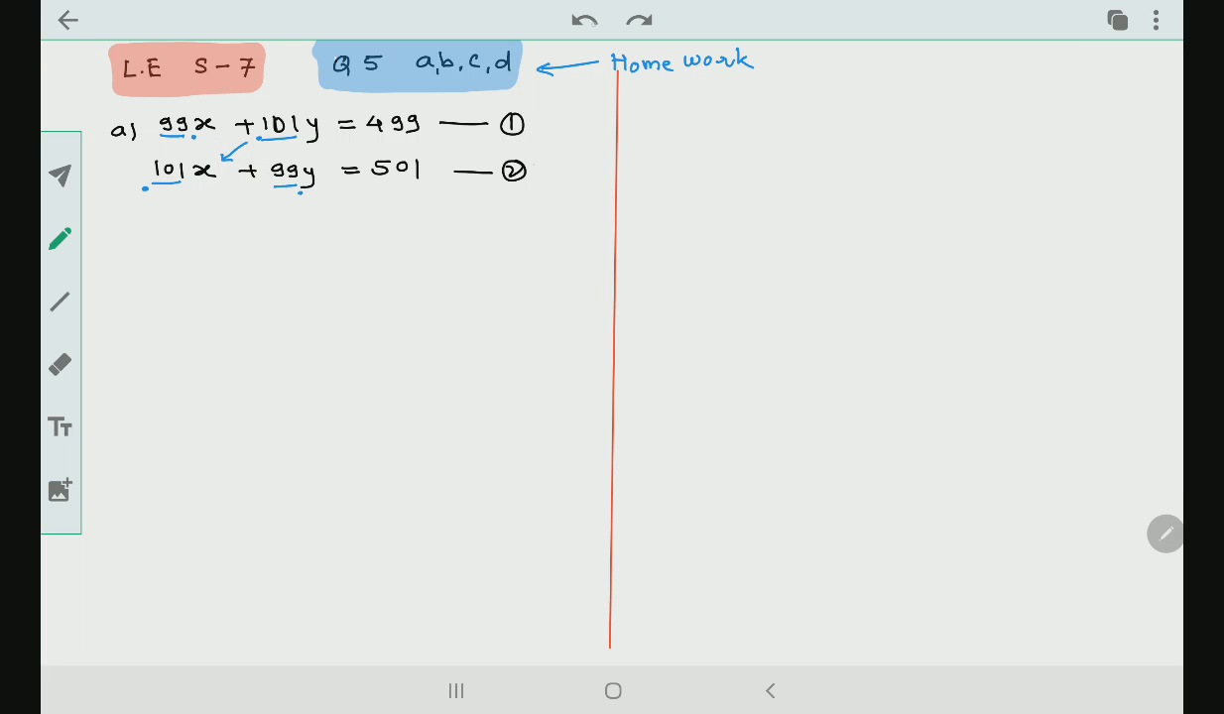
left_click(584, 19)
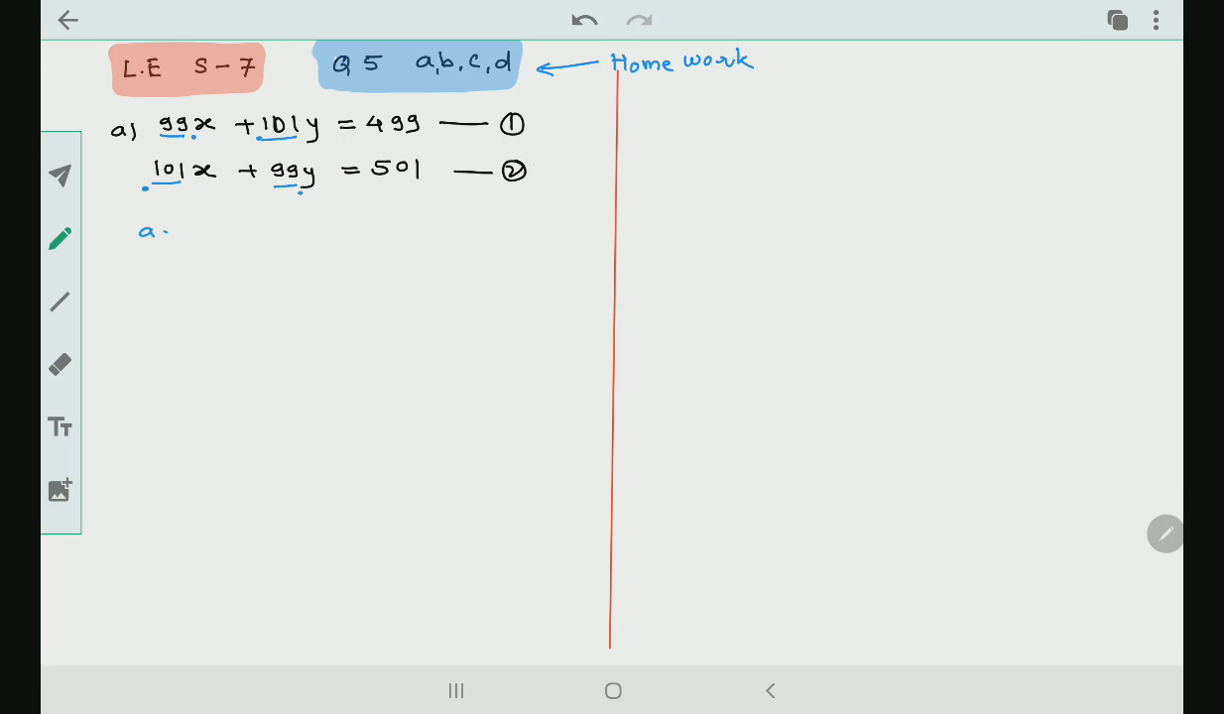
Write 'adding eqn ① & ②', underline 499 and 501, and underline 200x, 200y and 1000.
type("adding eqⁿ ①")
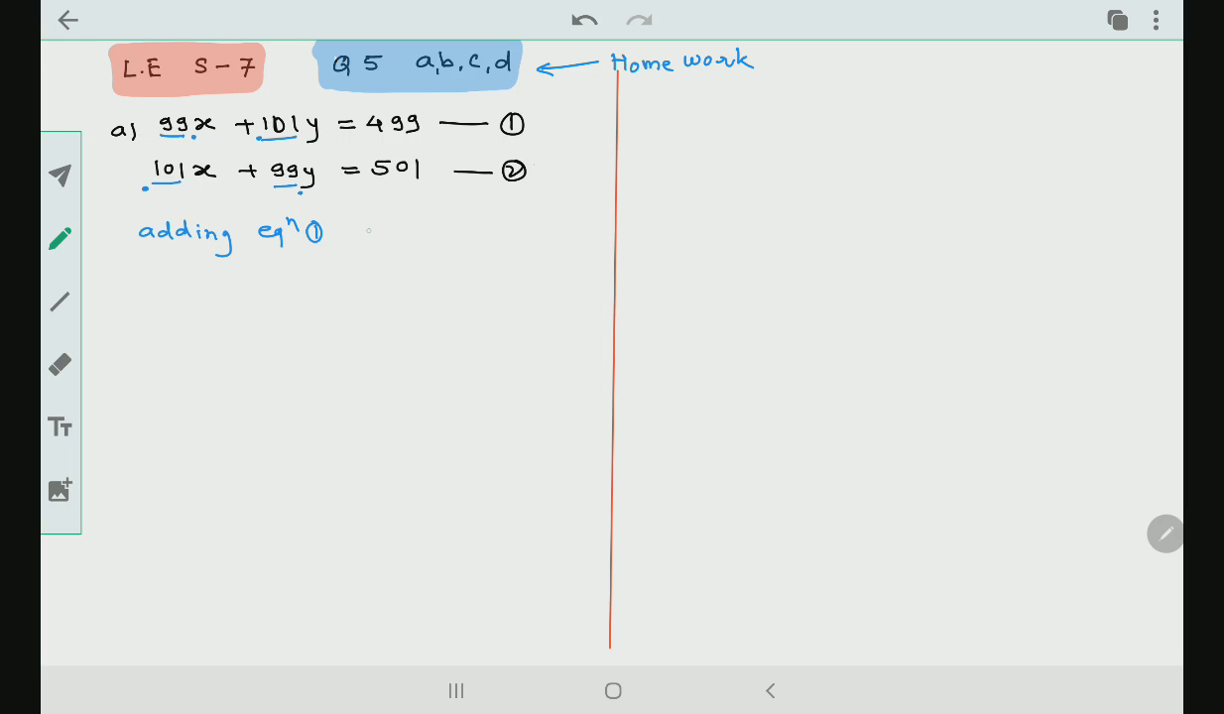
left_click_drag(348, 230, 393, 230)
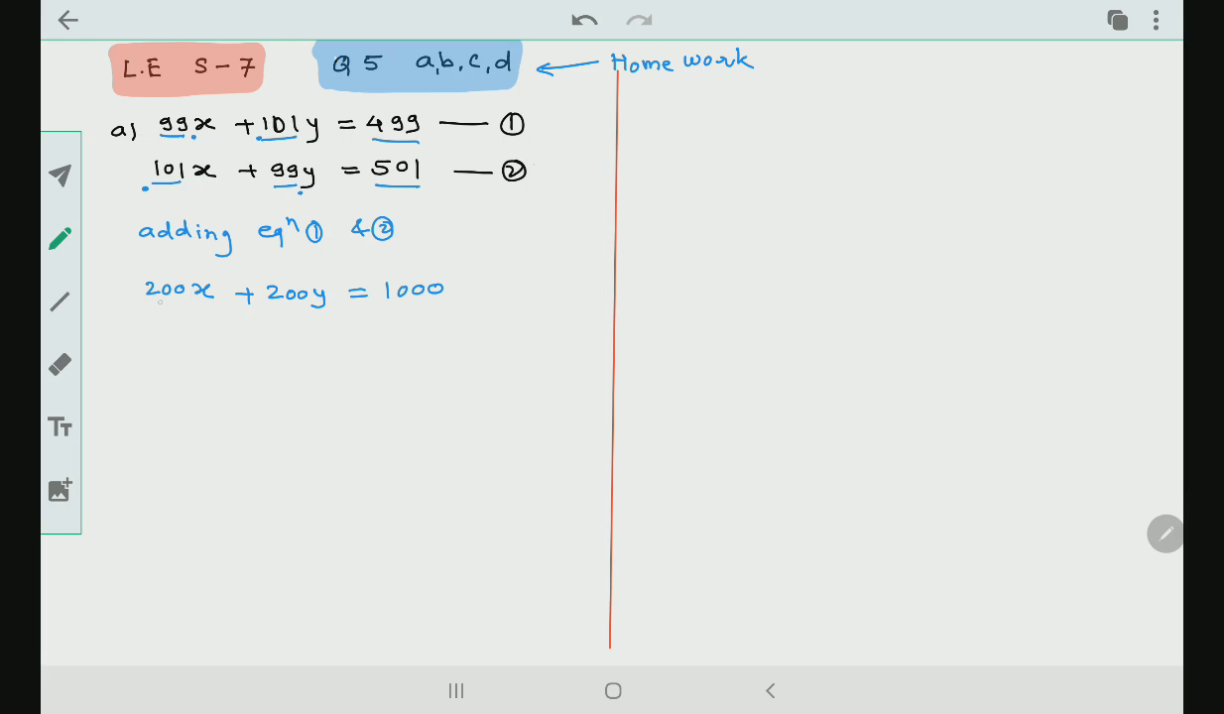
left_click_drag(149, 308, 170, 308)
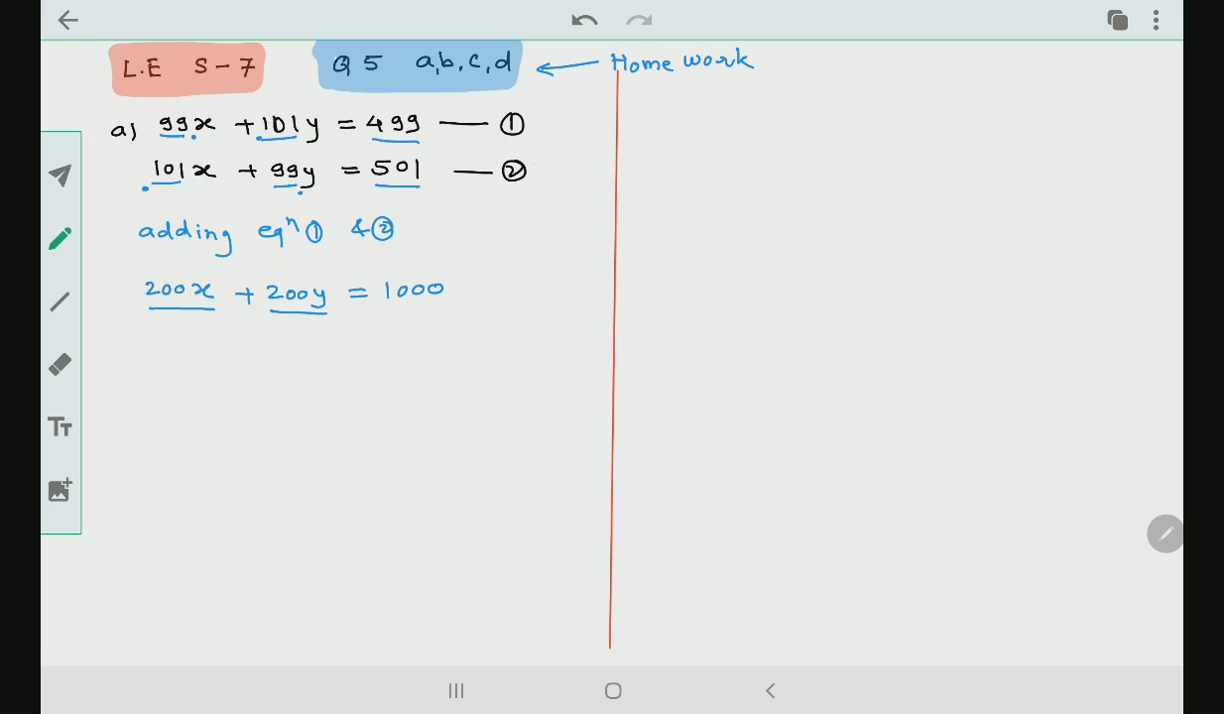
left_click_drag(385, 310, 446, 309)
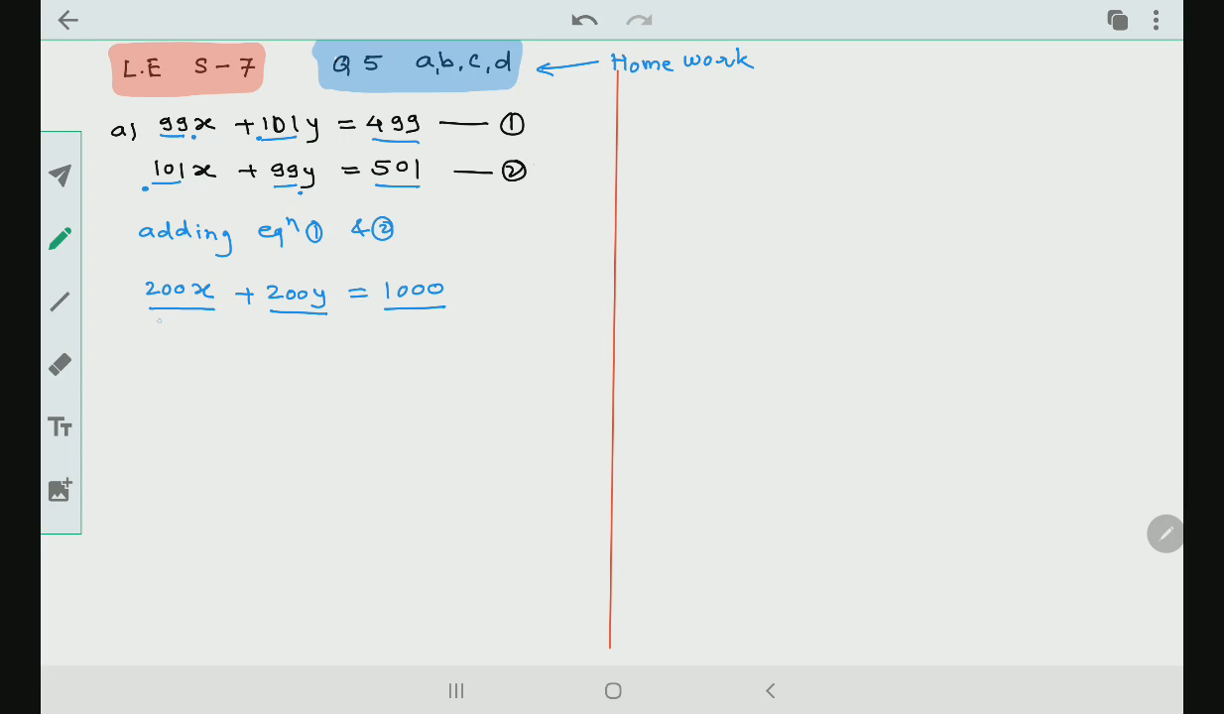
Write divisor 200 under each term, then x + y = 5 in blue and box it.
type("200")
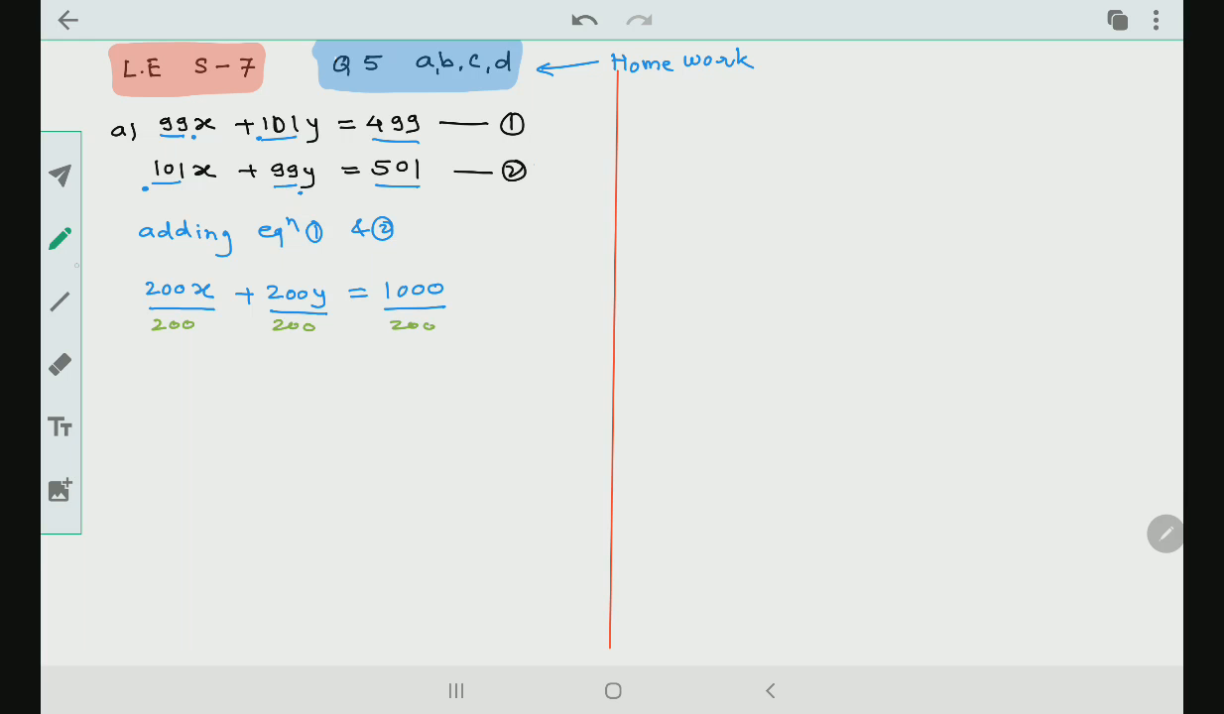
left_click(60, 238)
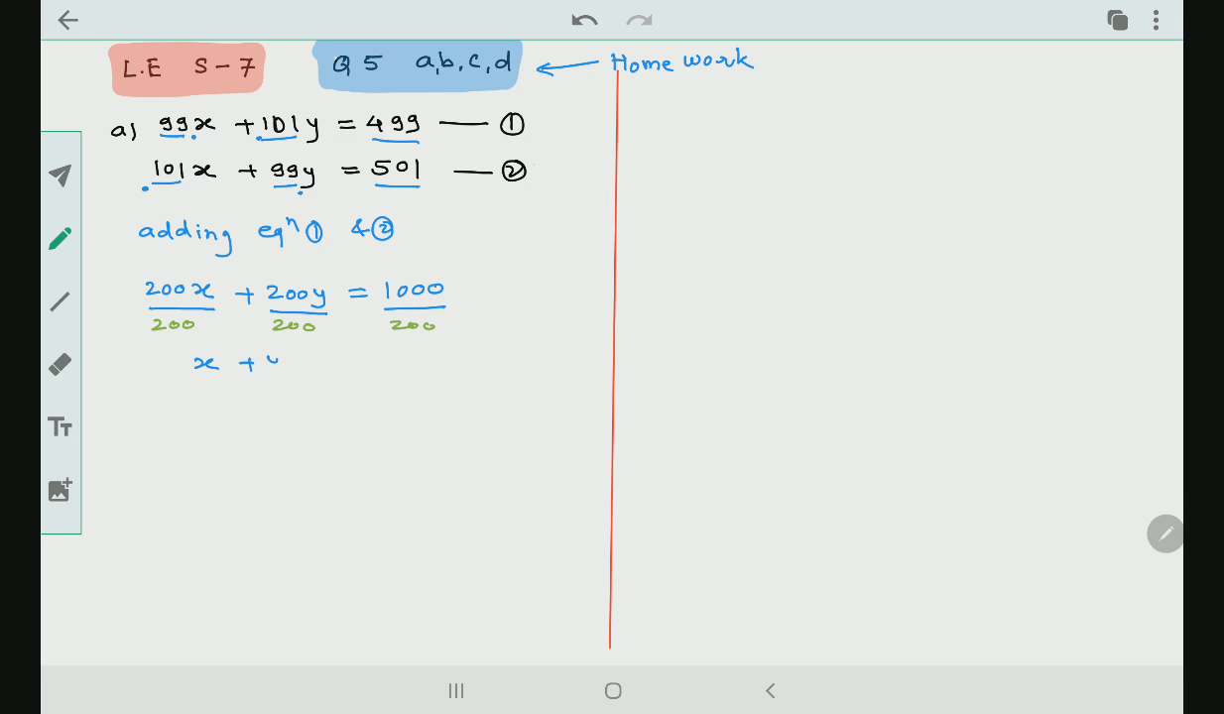
type("y =")
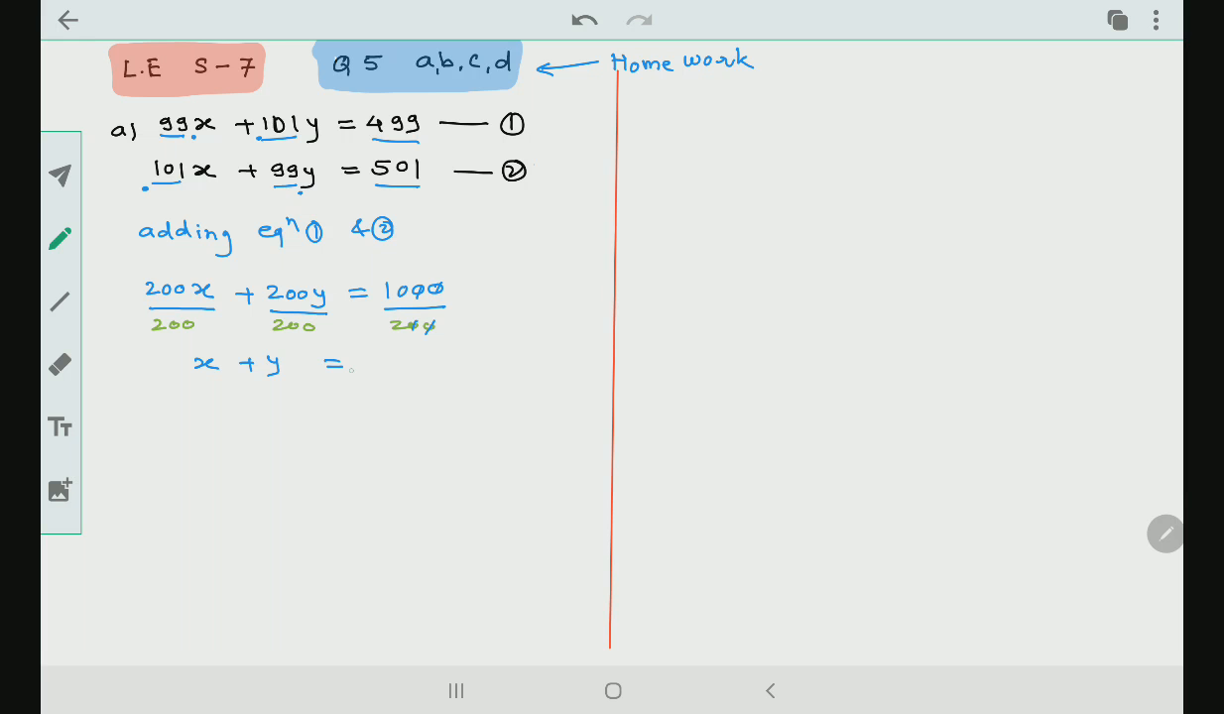
type("5")
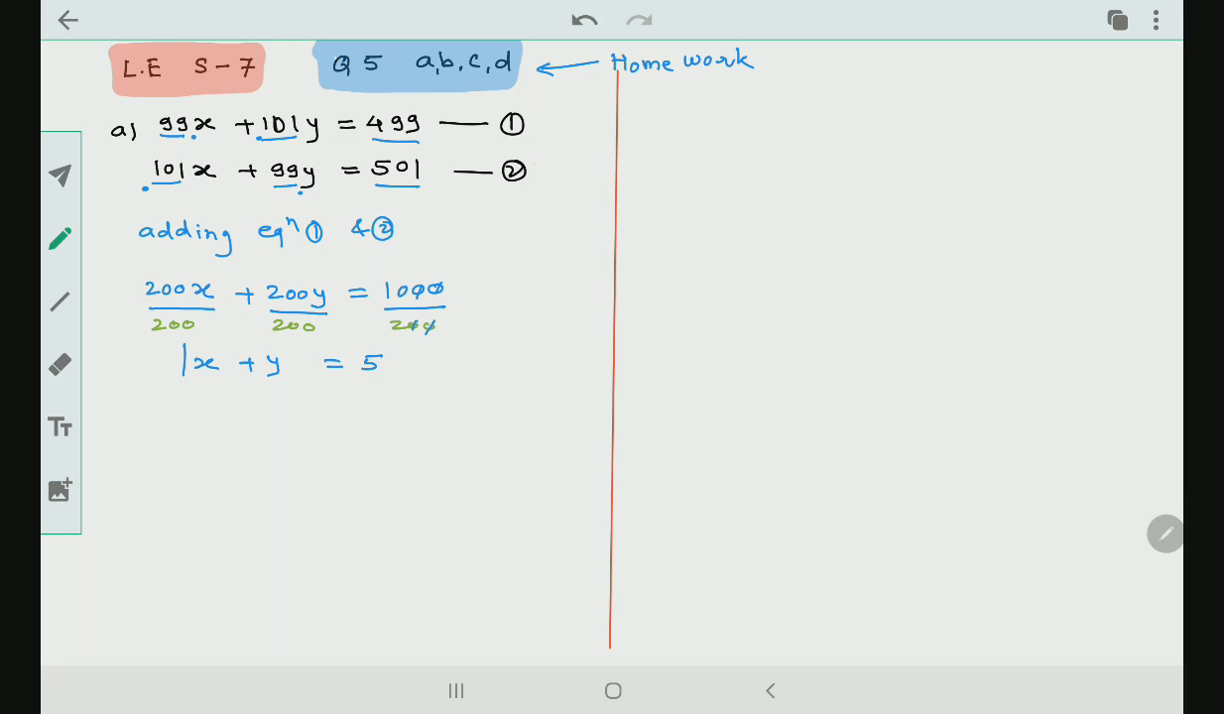
left_click_drag(182, 345, 393, 381)
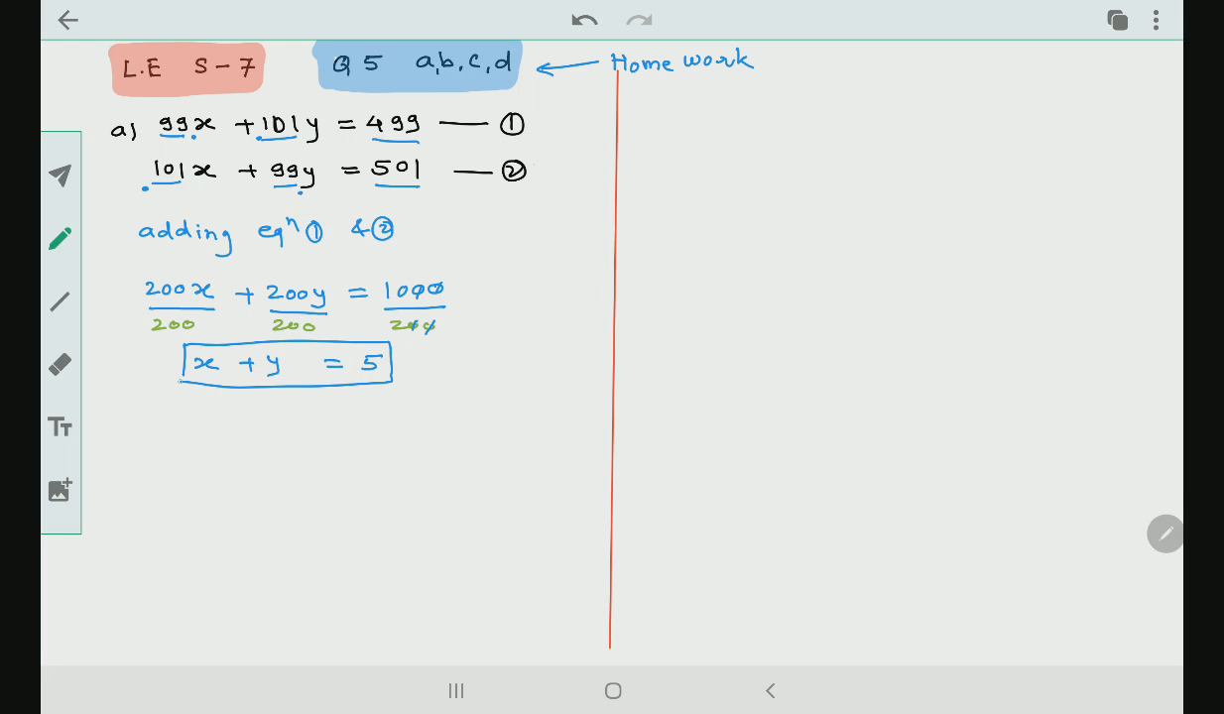
left_click_drag(397, 362, 512, 361)
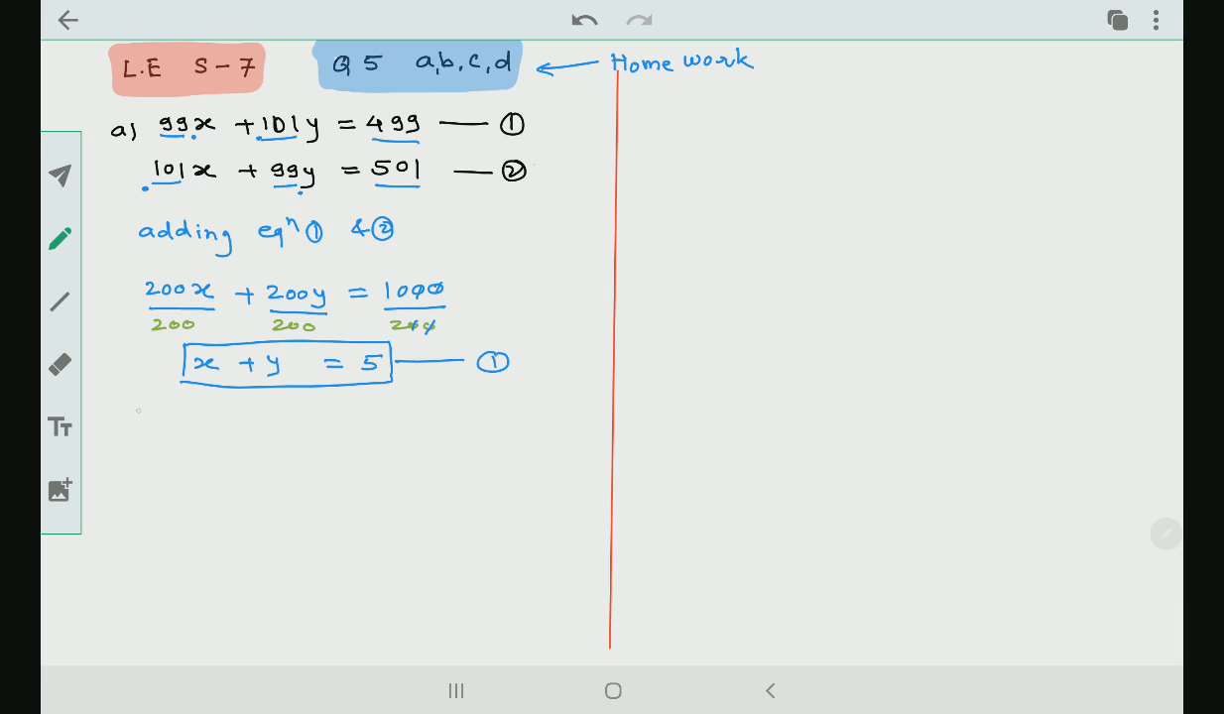
Mark (−) under equation ②'s terms and write 'subtracting eqn ② from ①'.
left_click(59, 238)
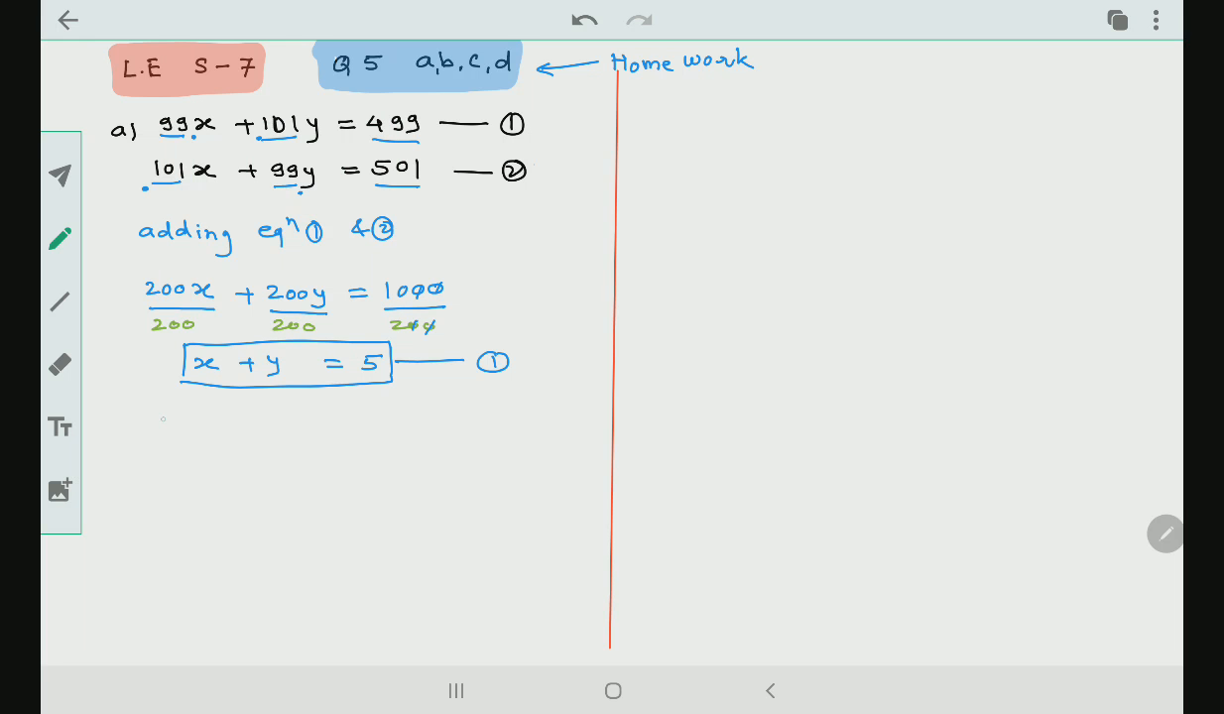
type("Sutracting eqn 2 from 1")
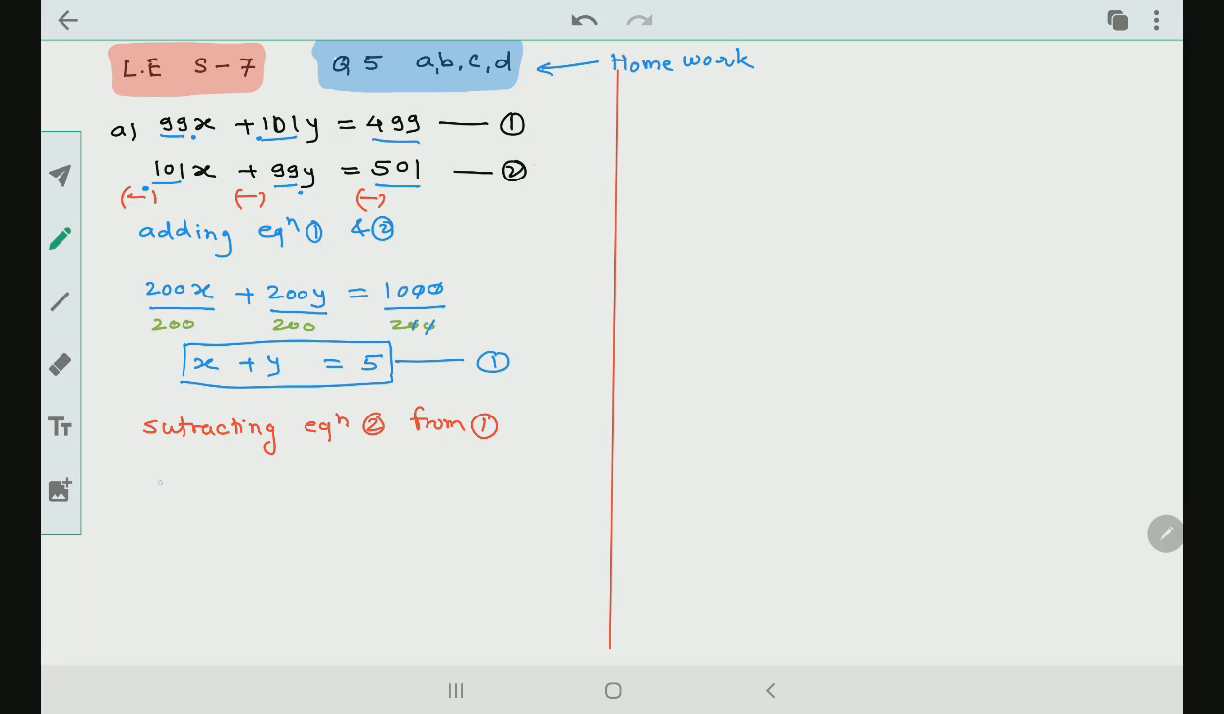
Write the subtraction result −2x + 2y = −2 and underline its terms.
left_click_drag(155, 484, 209, 484)
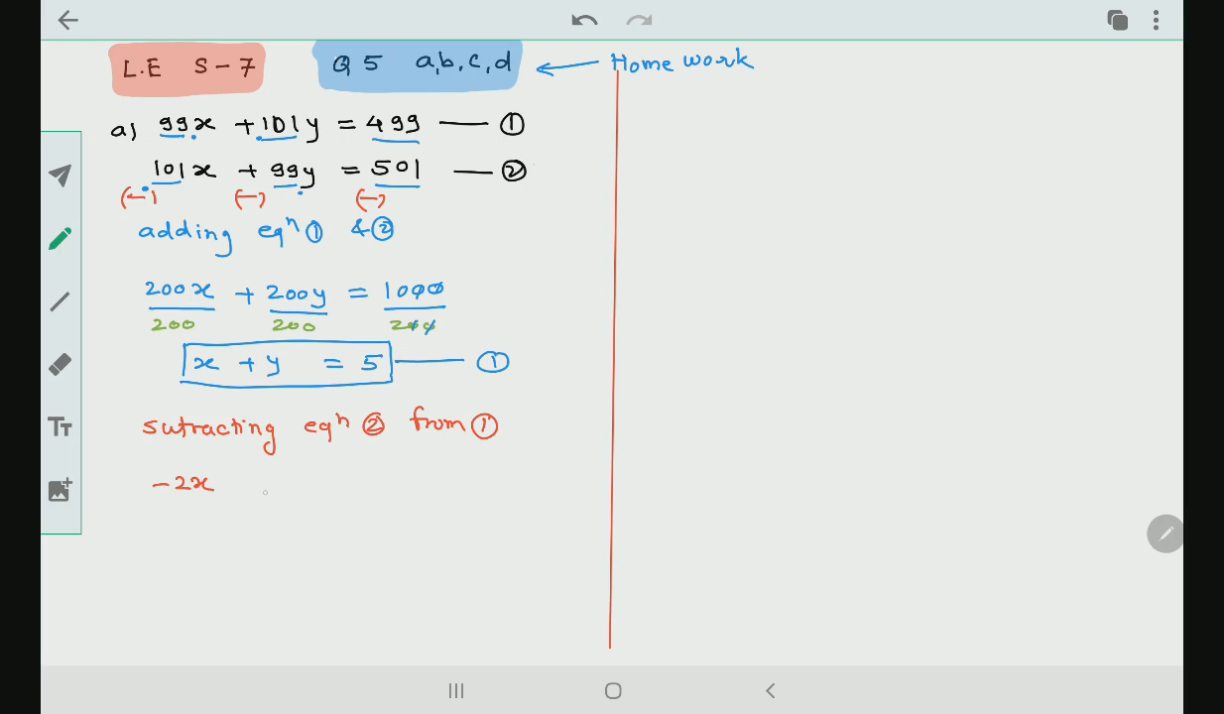
left_click_drag(208, 486, 287, 492)
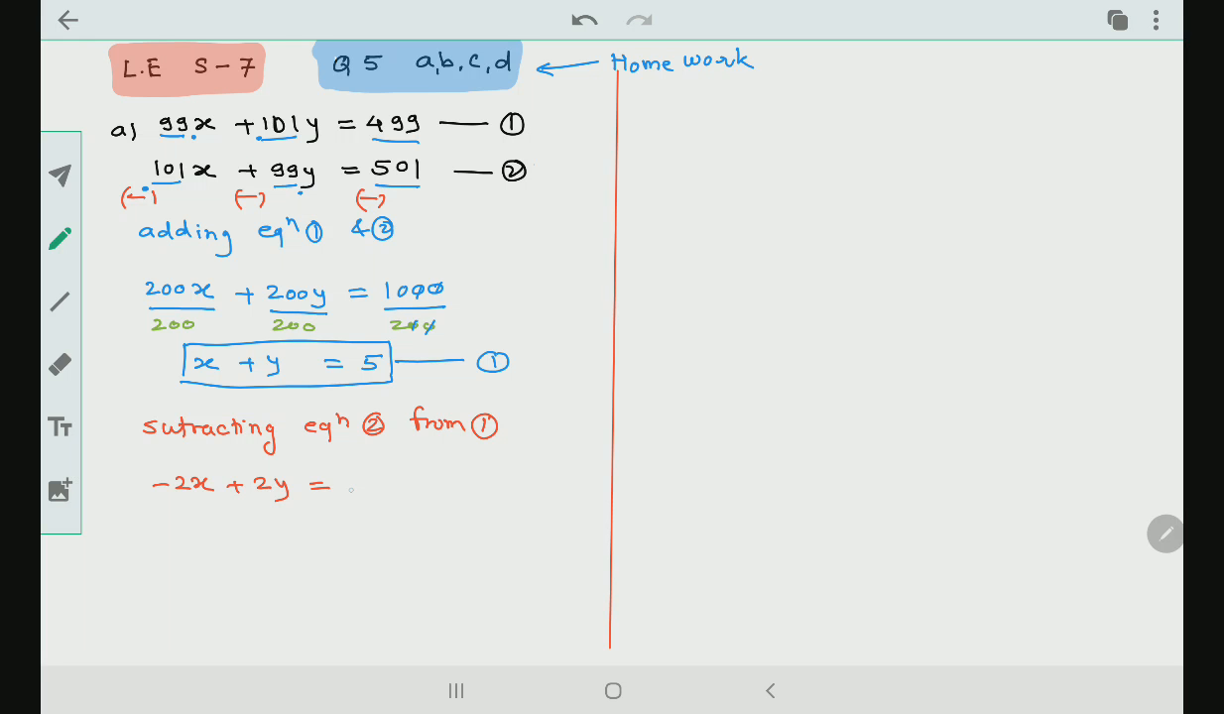
type("-2")
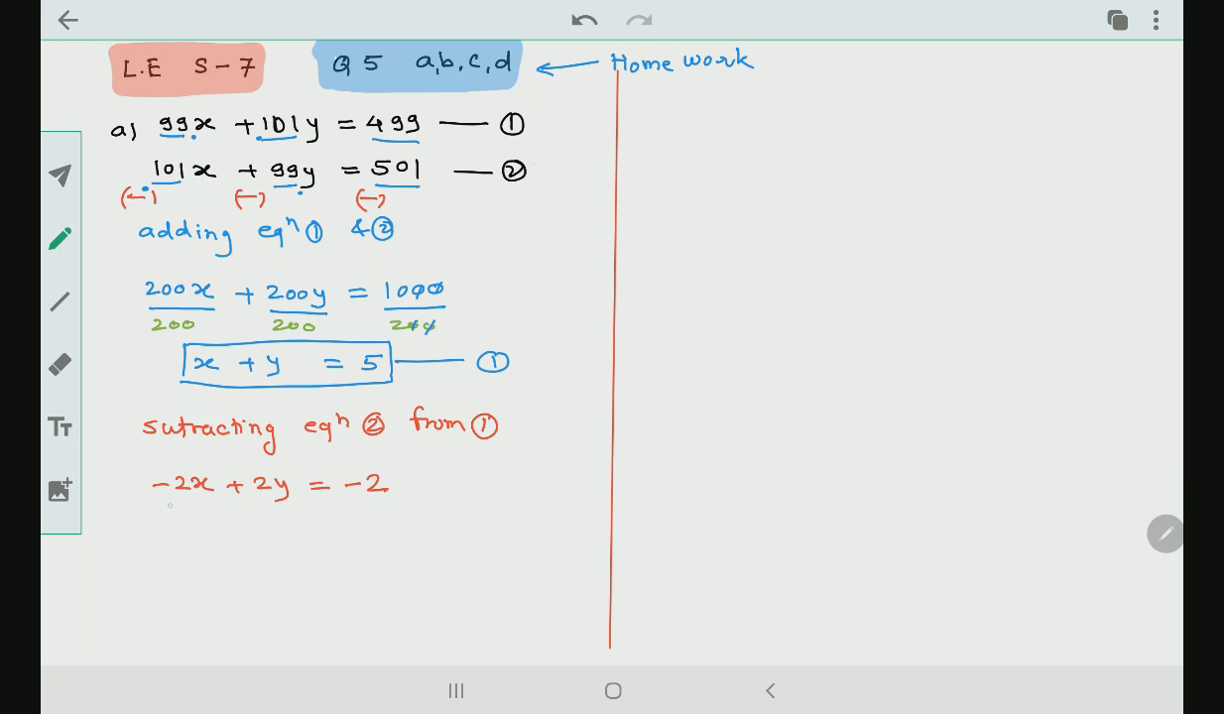
left_click_drag(165, 506, 211, 506)
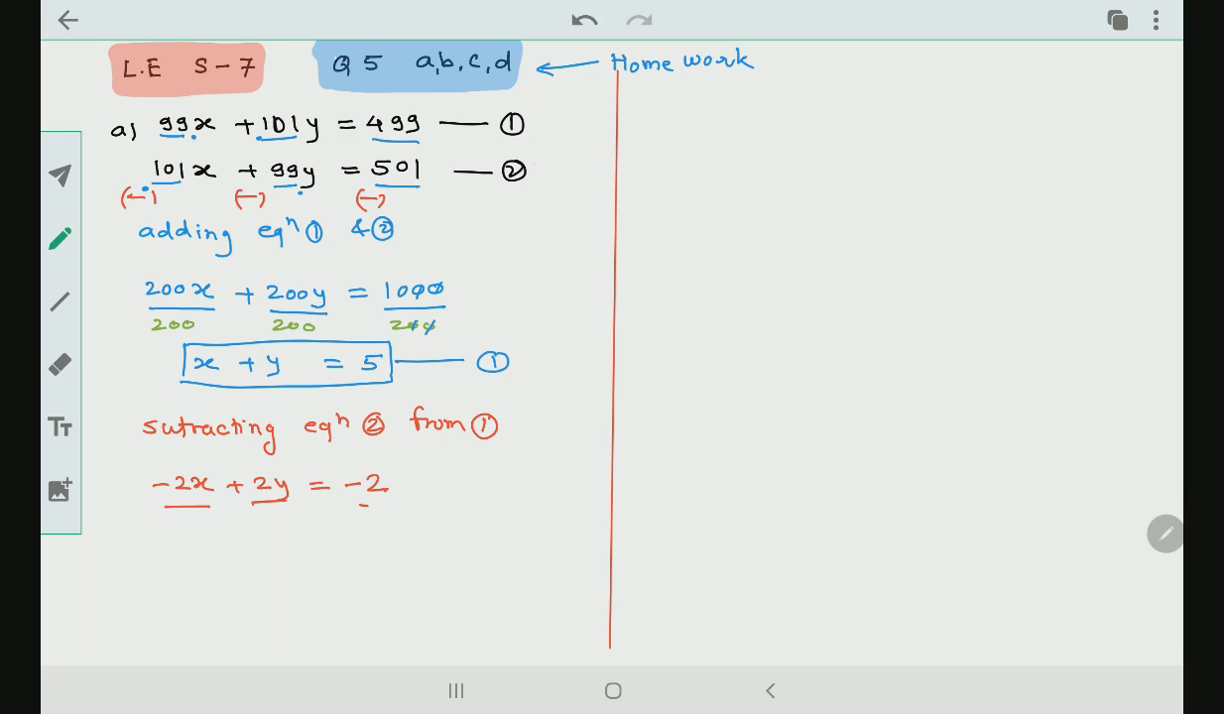
Write divisor 2 under each term and the simplified −x + y = −1 below.
left_click(60, 238)
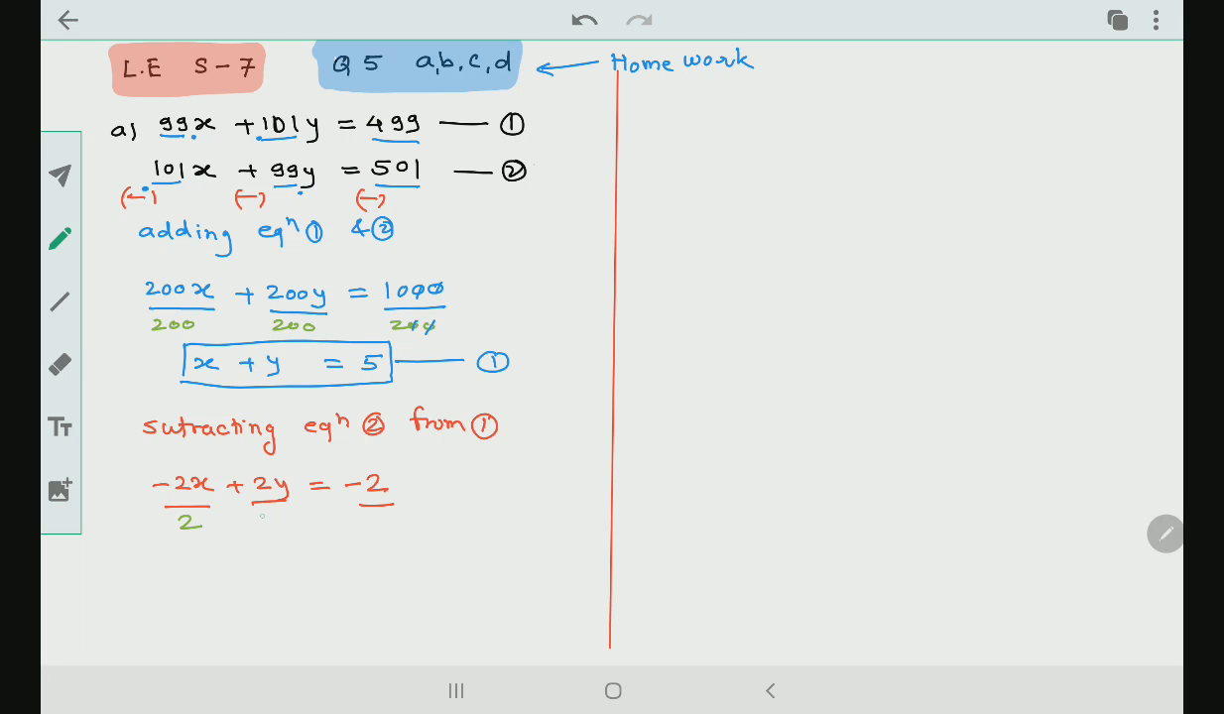
type("2")
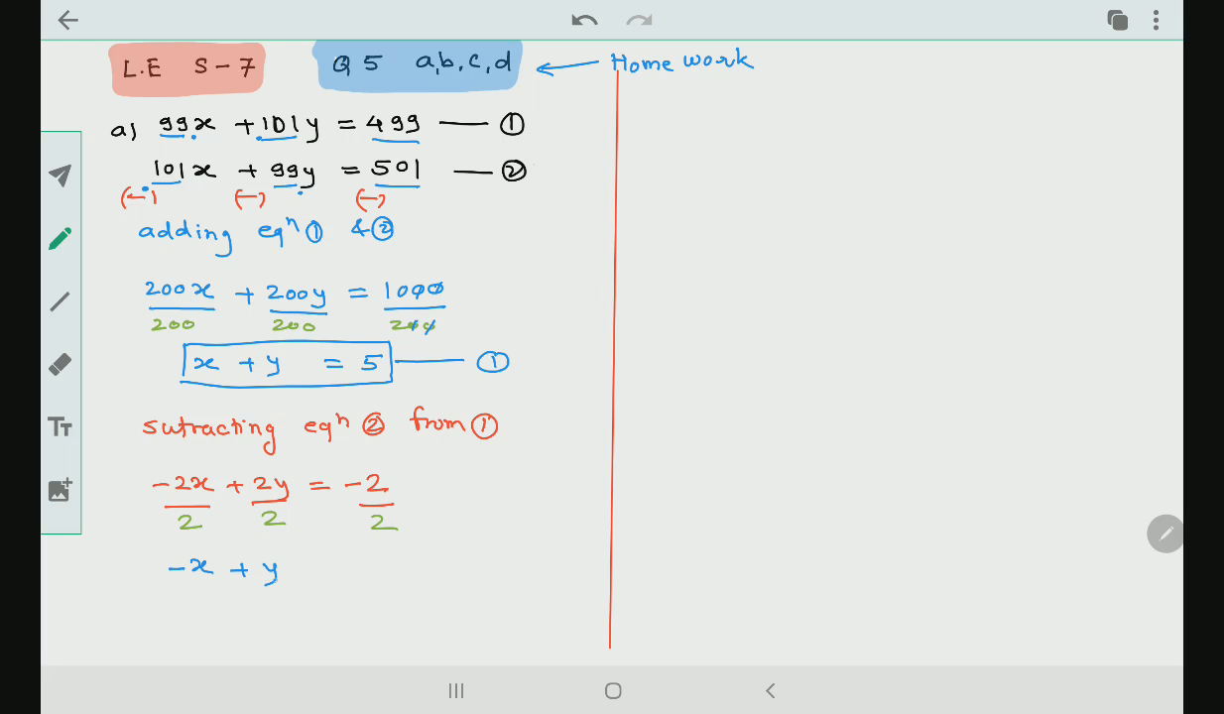
type("= -1")
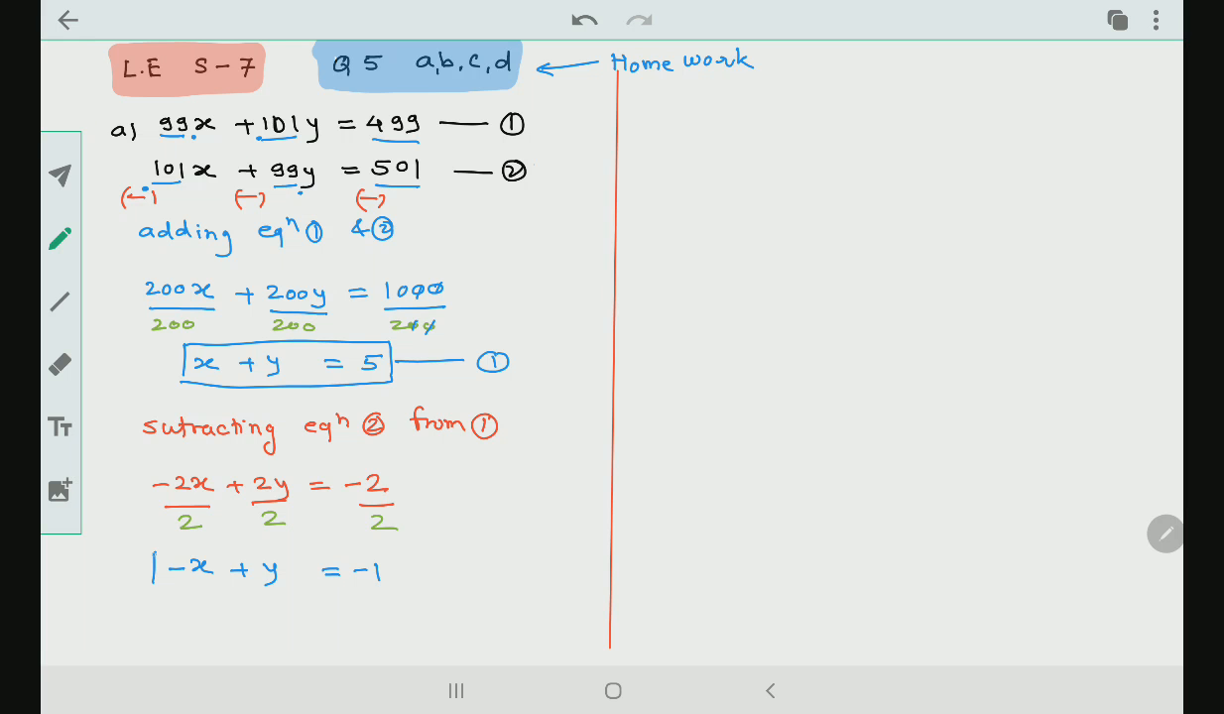
Box −x + y = −1 and copy x + y = 5, −x + y = −1 aside as ③ and ④.
left_click_drag(154, 556, 397, 595)
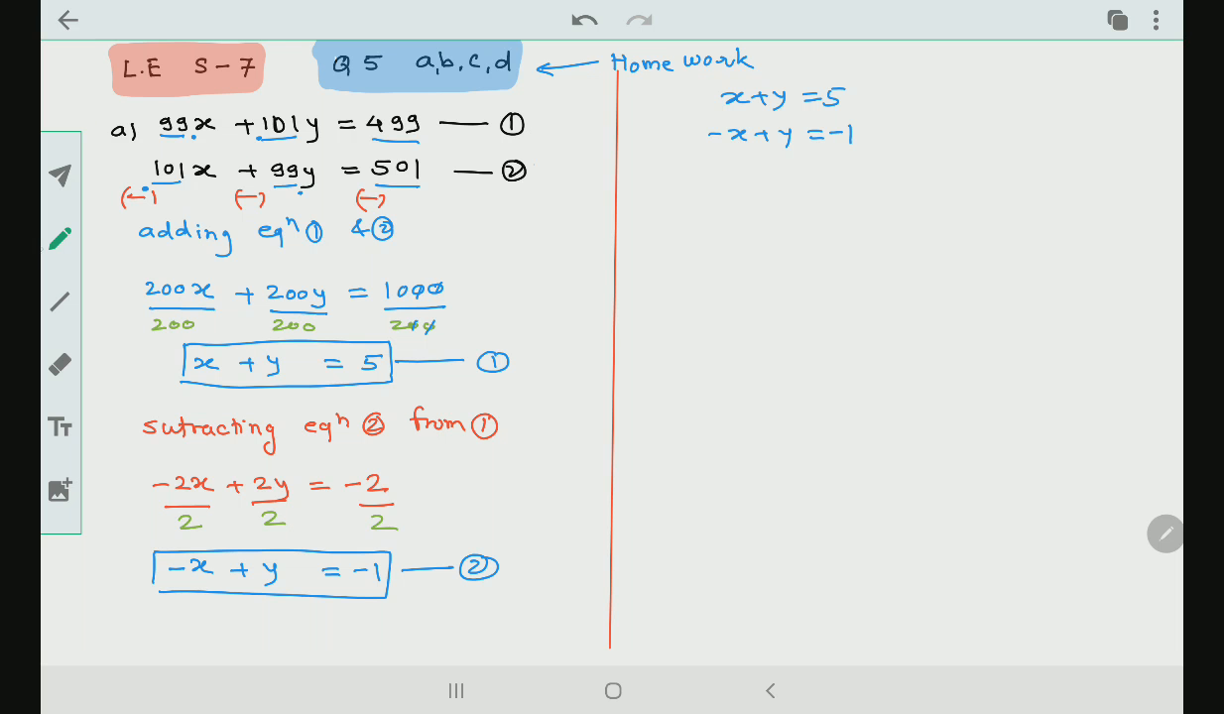
left_click(59, 238)
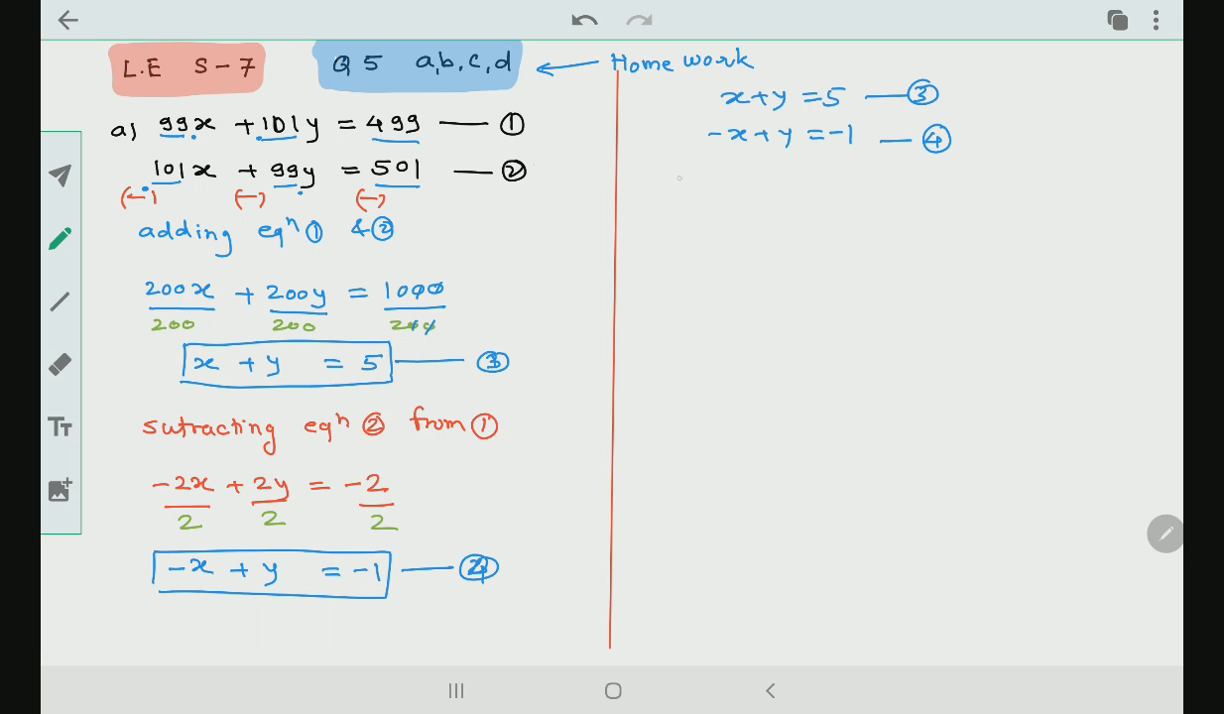
Write 'adding eqn ③ & ④', 2y = 4 and the boxed y = 2.
left_click_drag(670, 176, 730, 181)
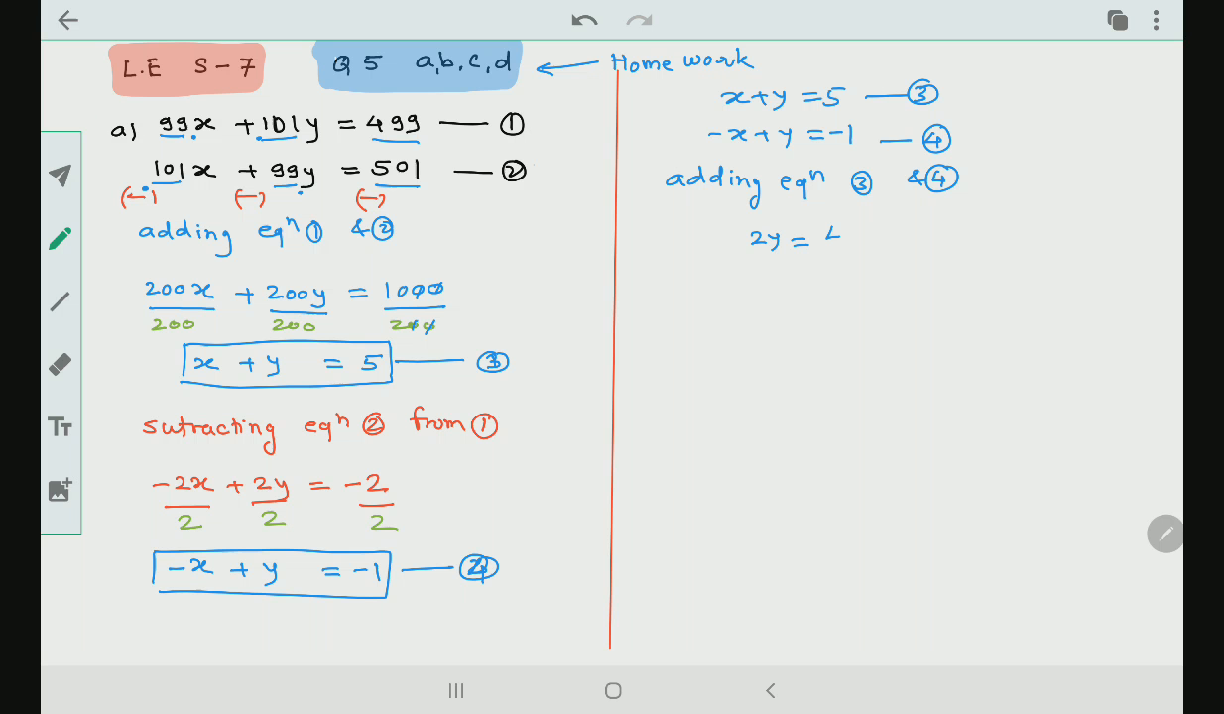
type("y=2")
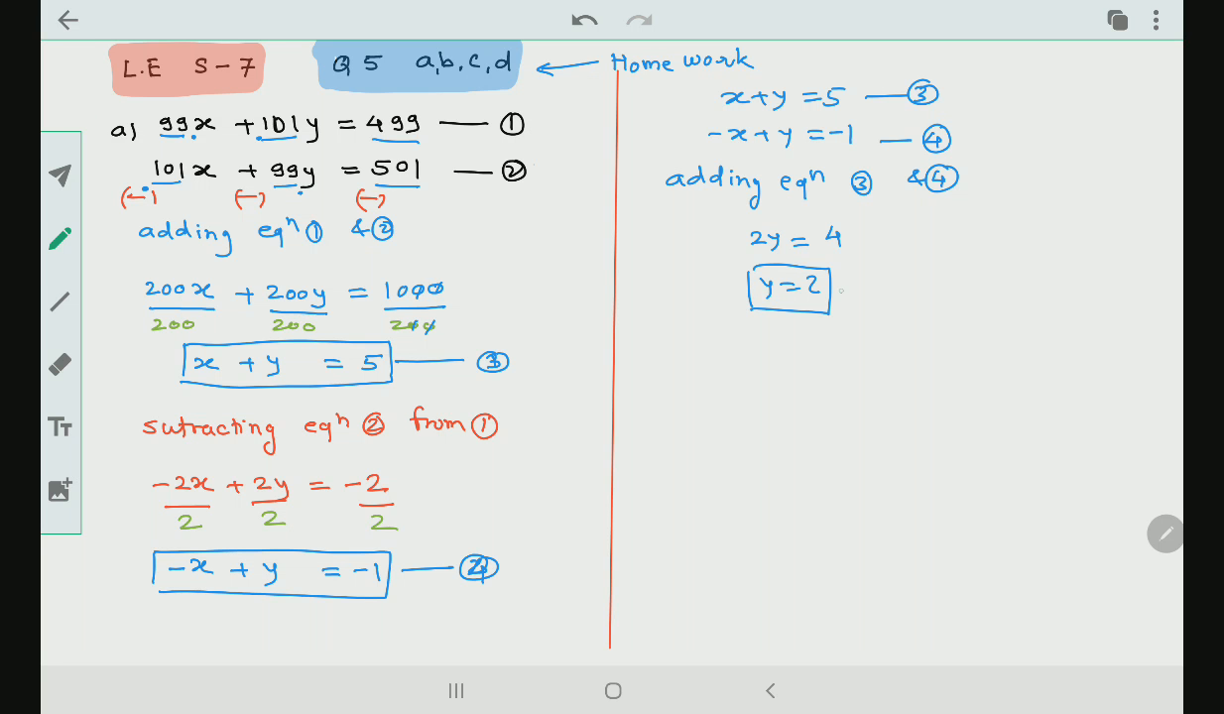
left_click_drag(696, 354, 698, 333)
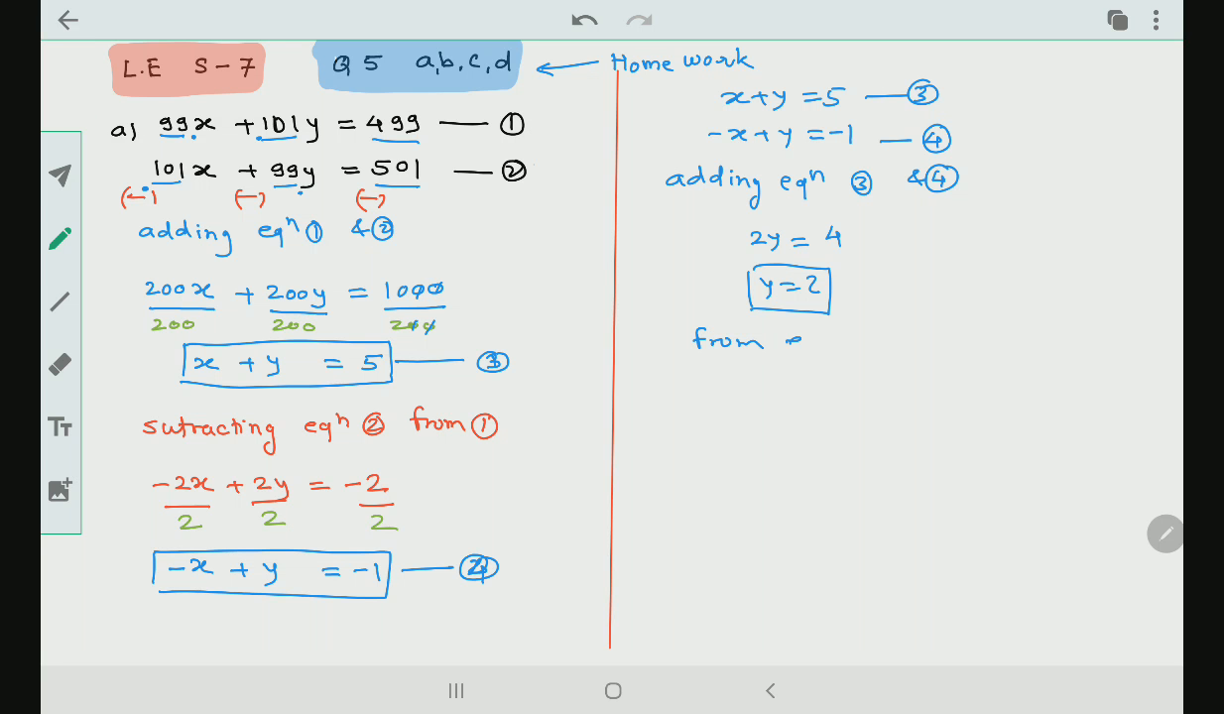
Write 'from eqn ③ we get x' to begin substituting y = 2.
type("eqn (3) we")
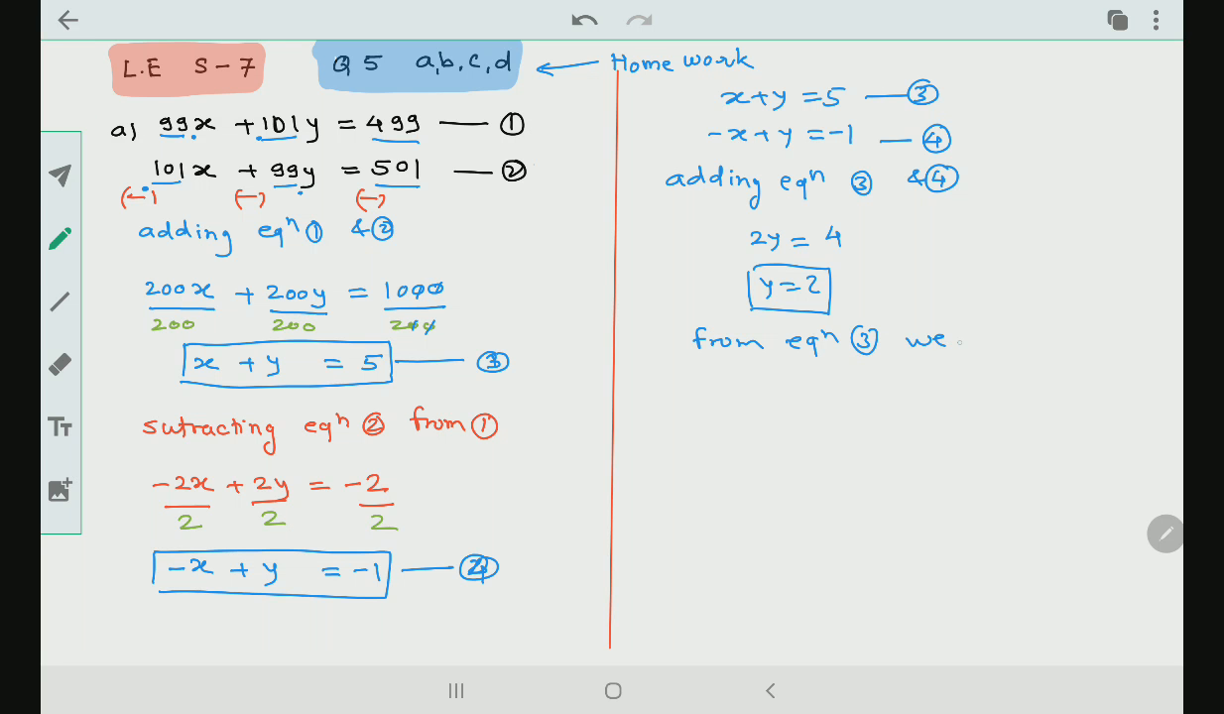
type("get")
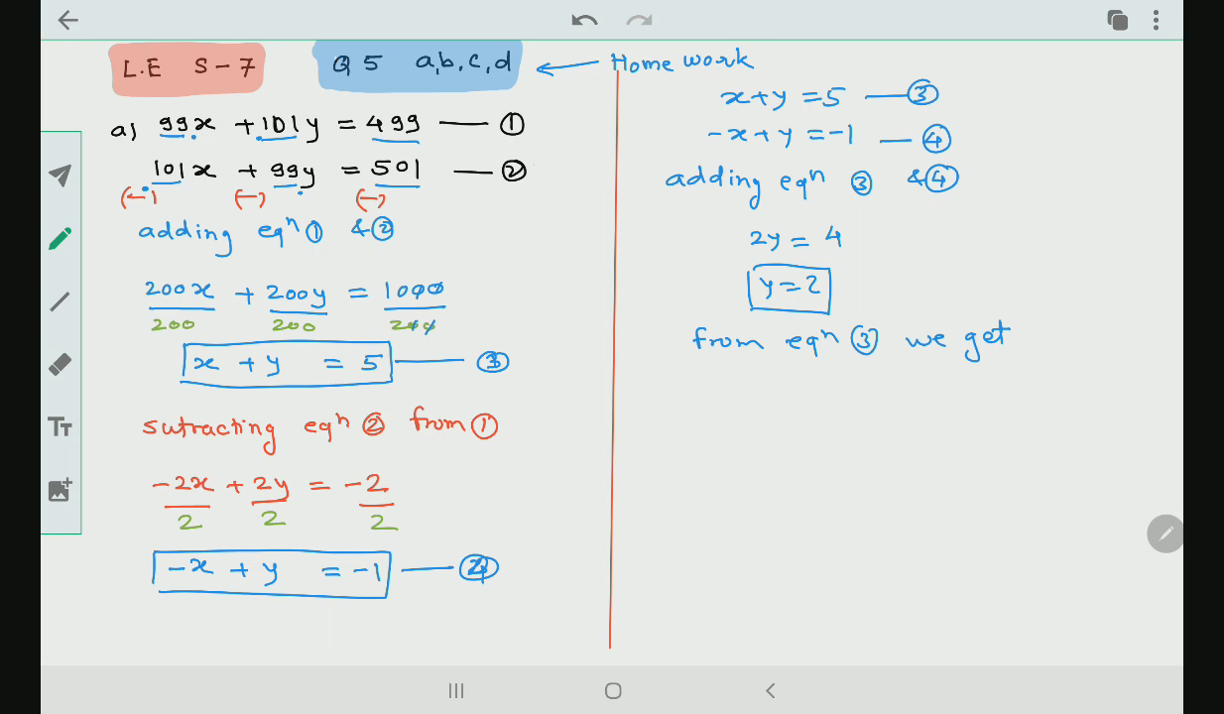
type("x")
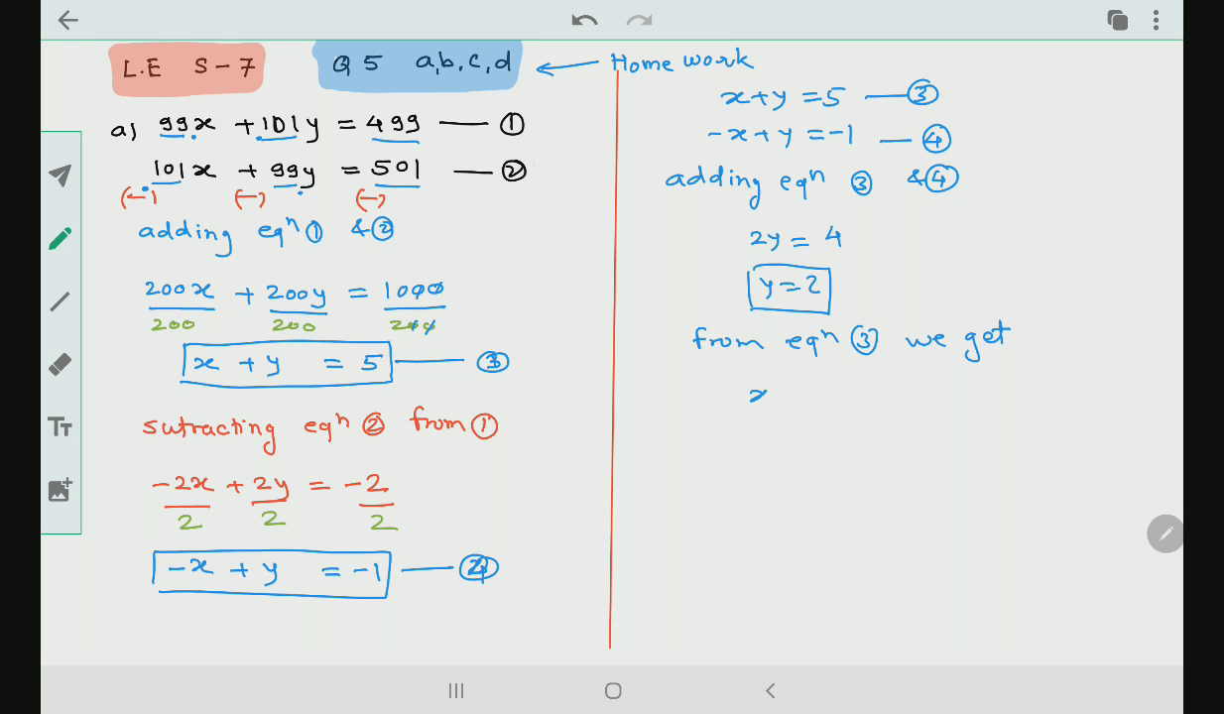